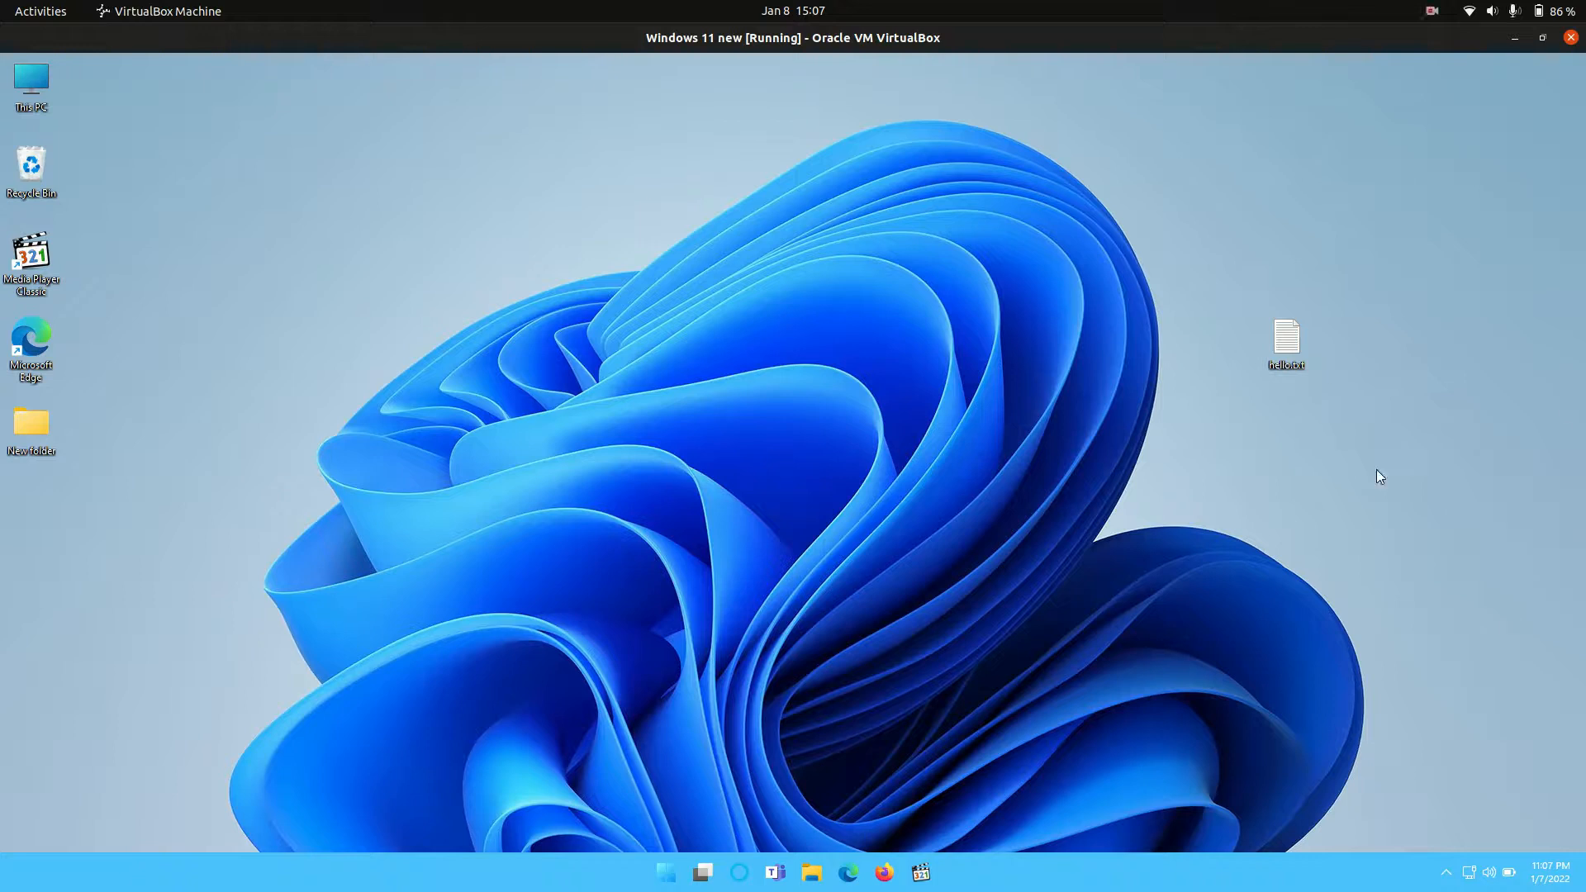
mouse_move(1314, 319)
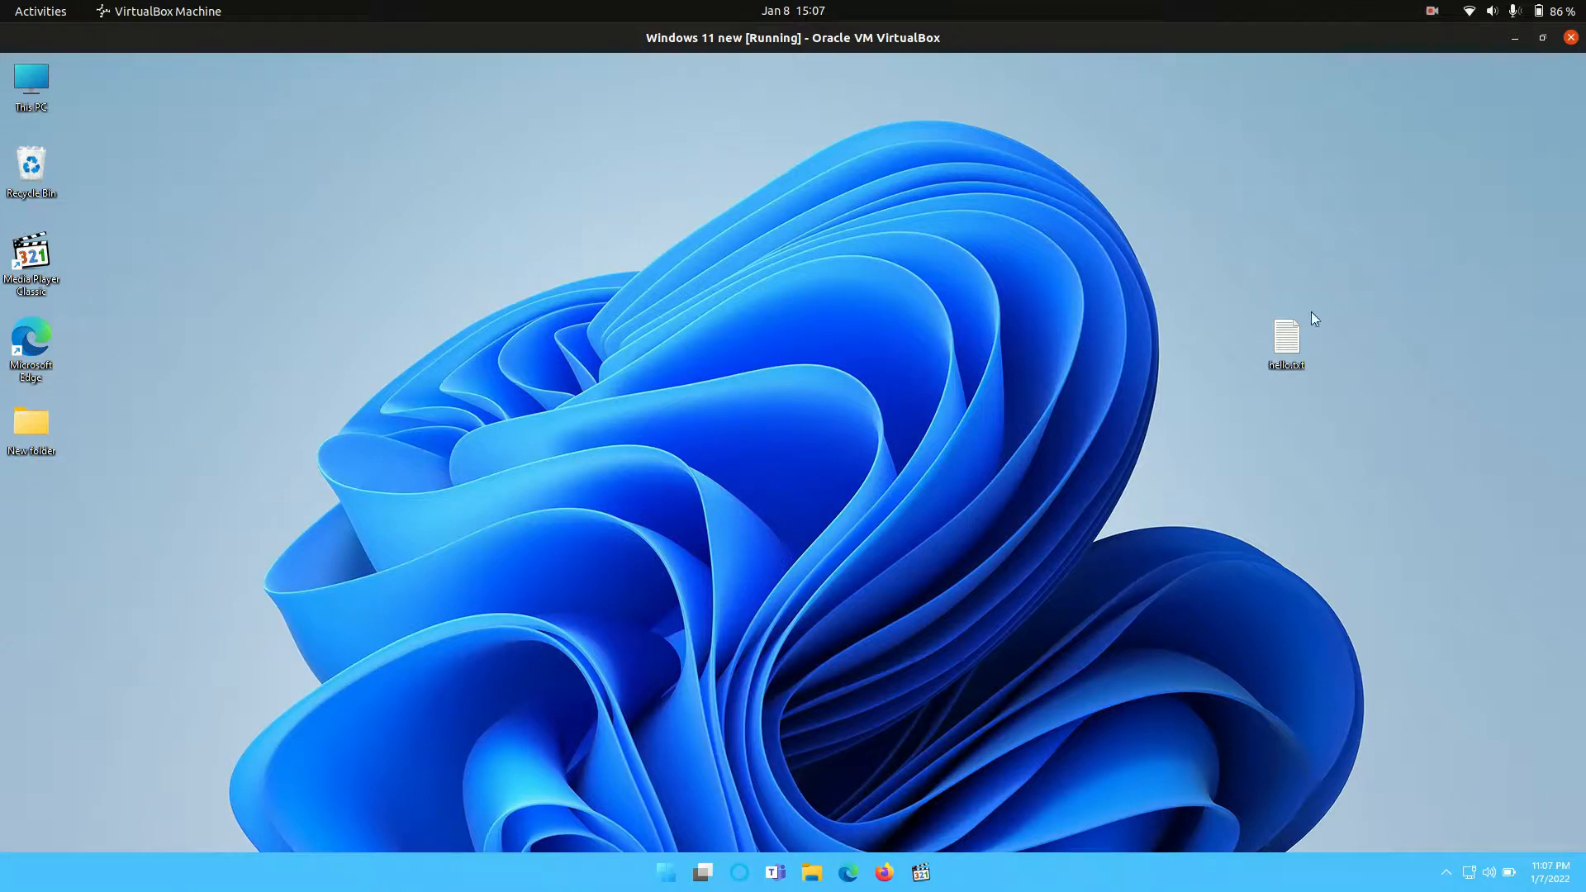
mouse_move(1286, 339)
text(cmd)
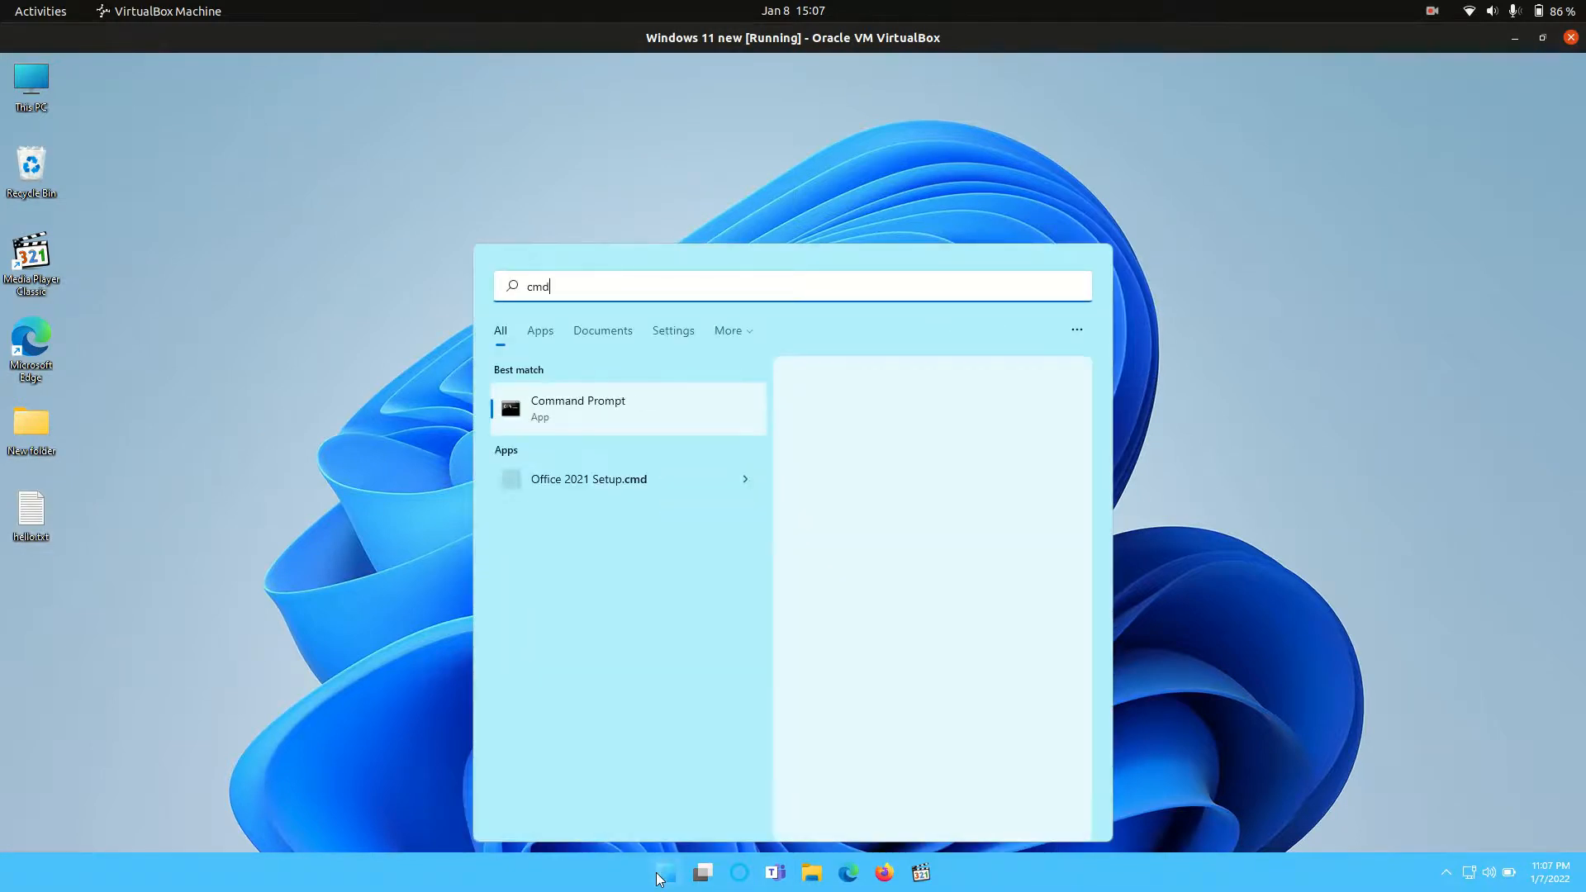
Launch Command Prompt from the Start search results for cmd.
click(577, 407)
text(i)
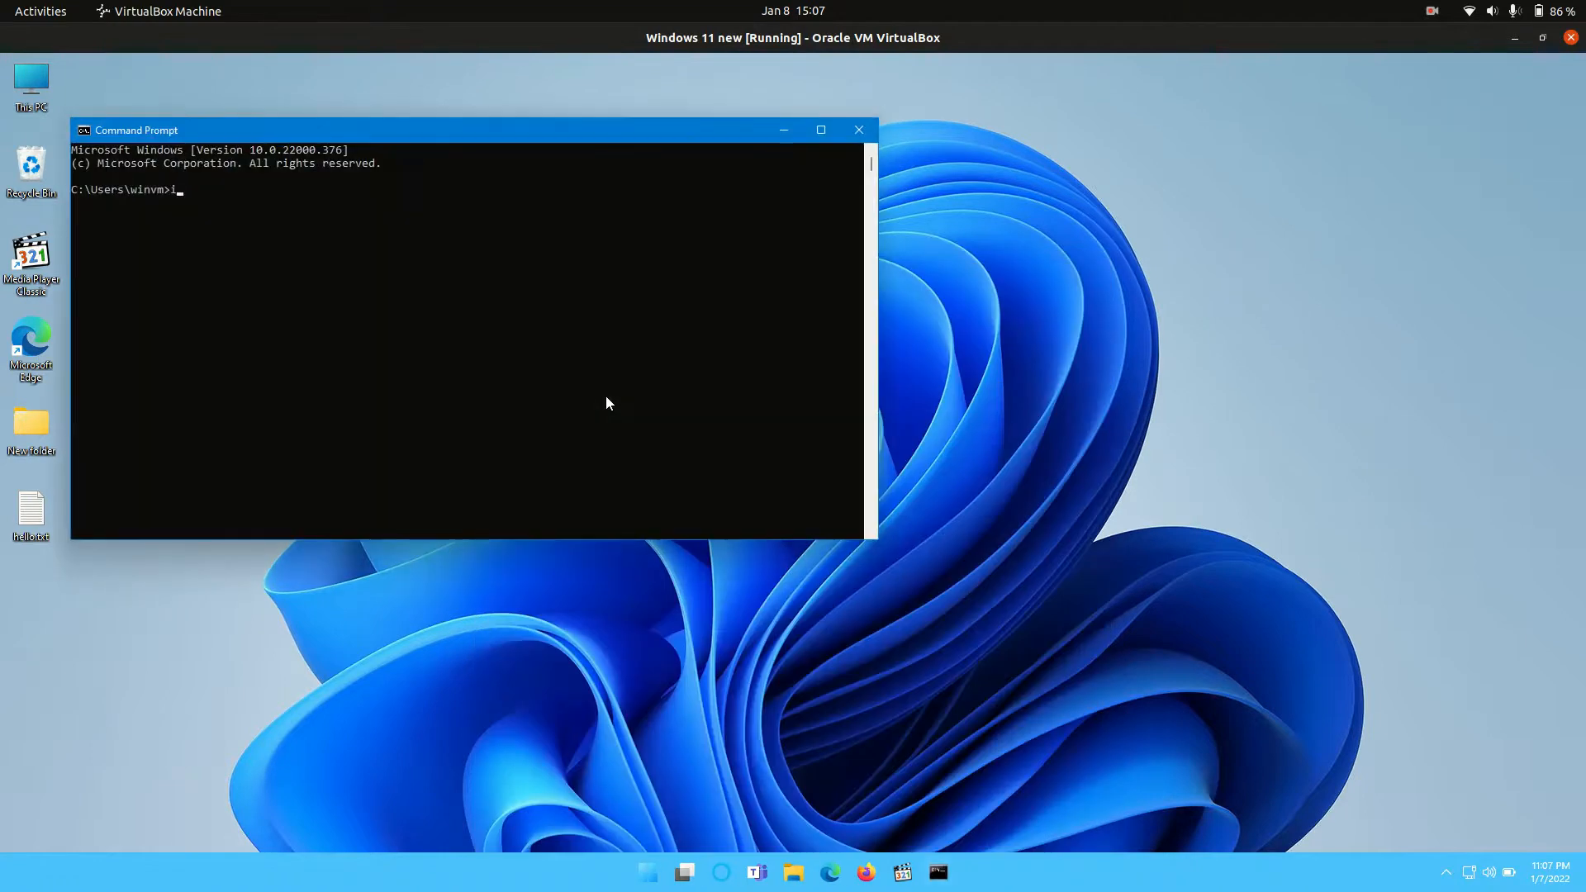
Run ipconfig to list the Ethernet adapter's IP configuration and gateway 10.0.2.2.
text(pconfi)
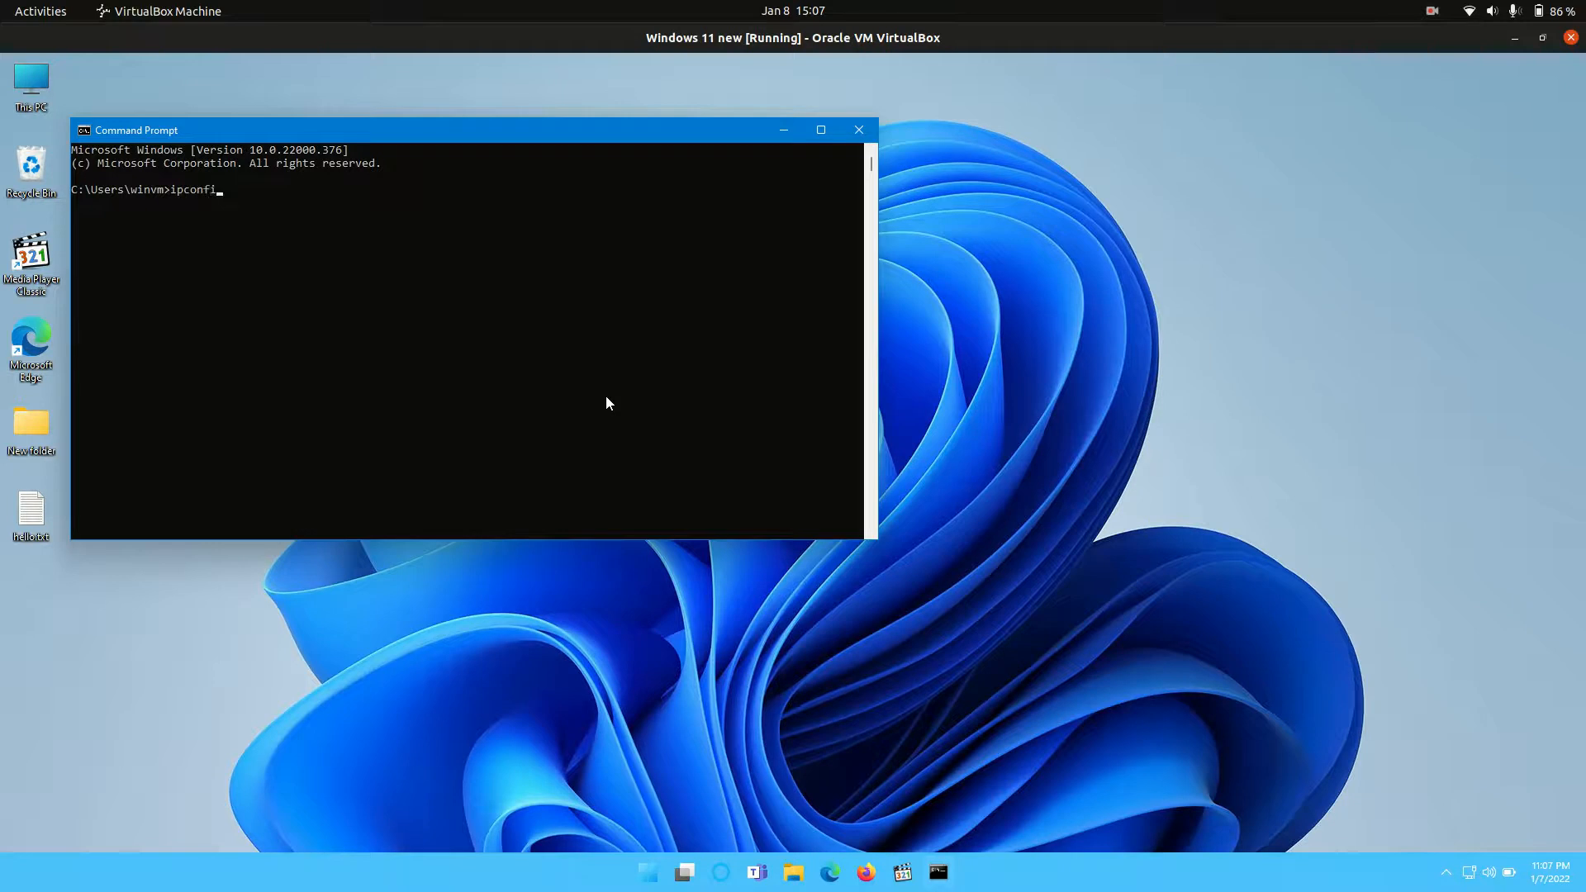
key(Return)
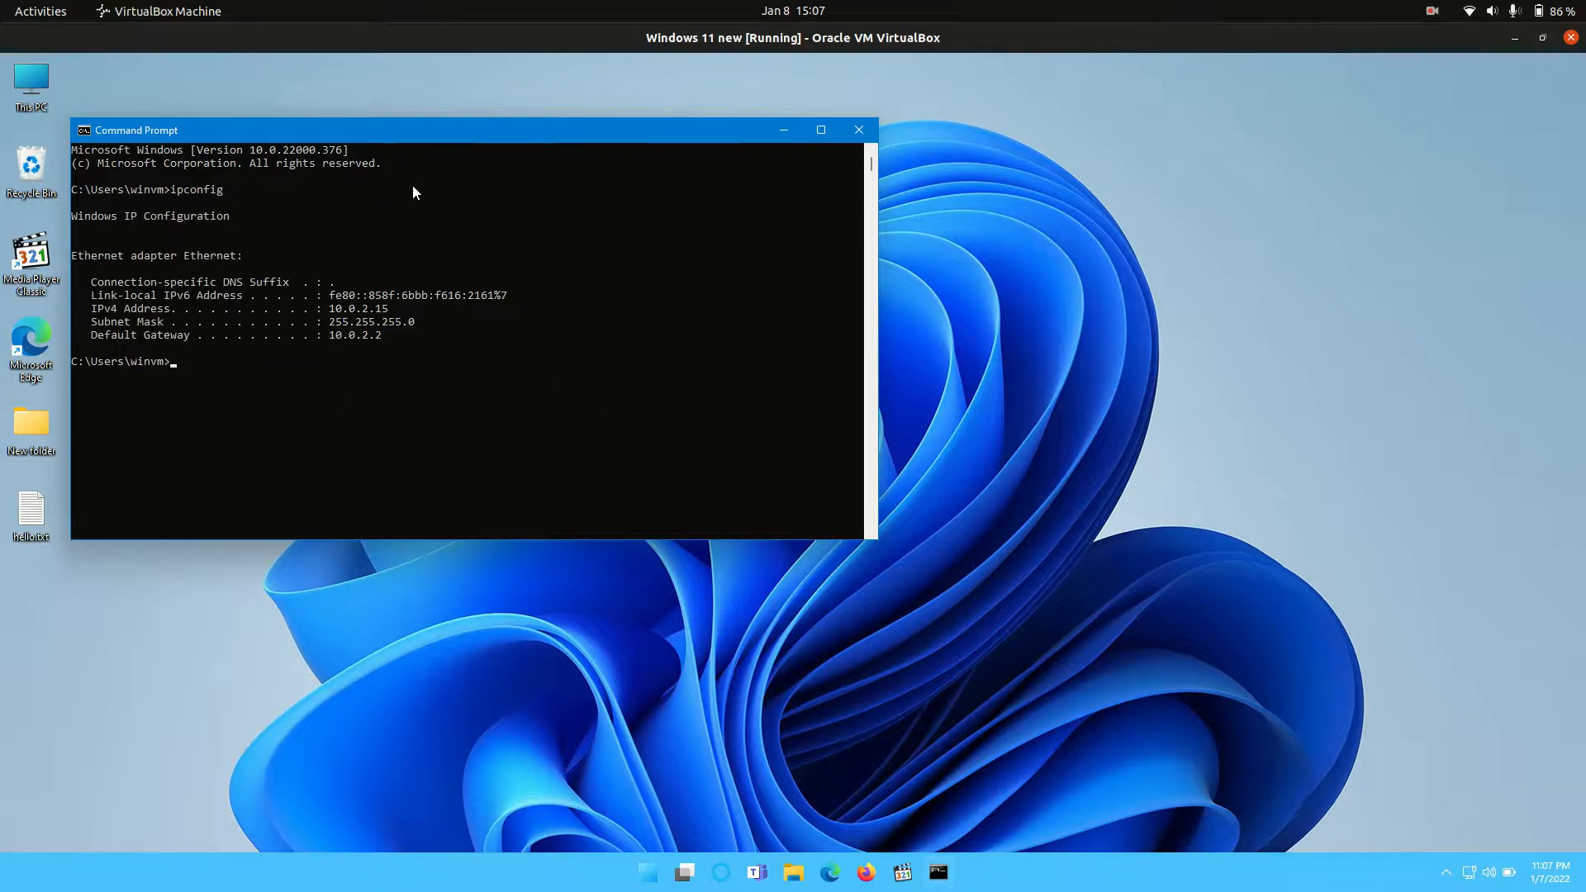
mouse_move(443, 69)
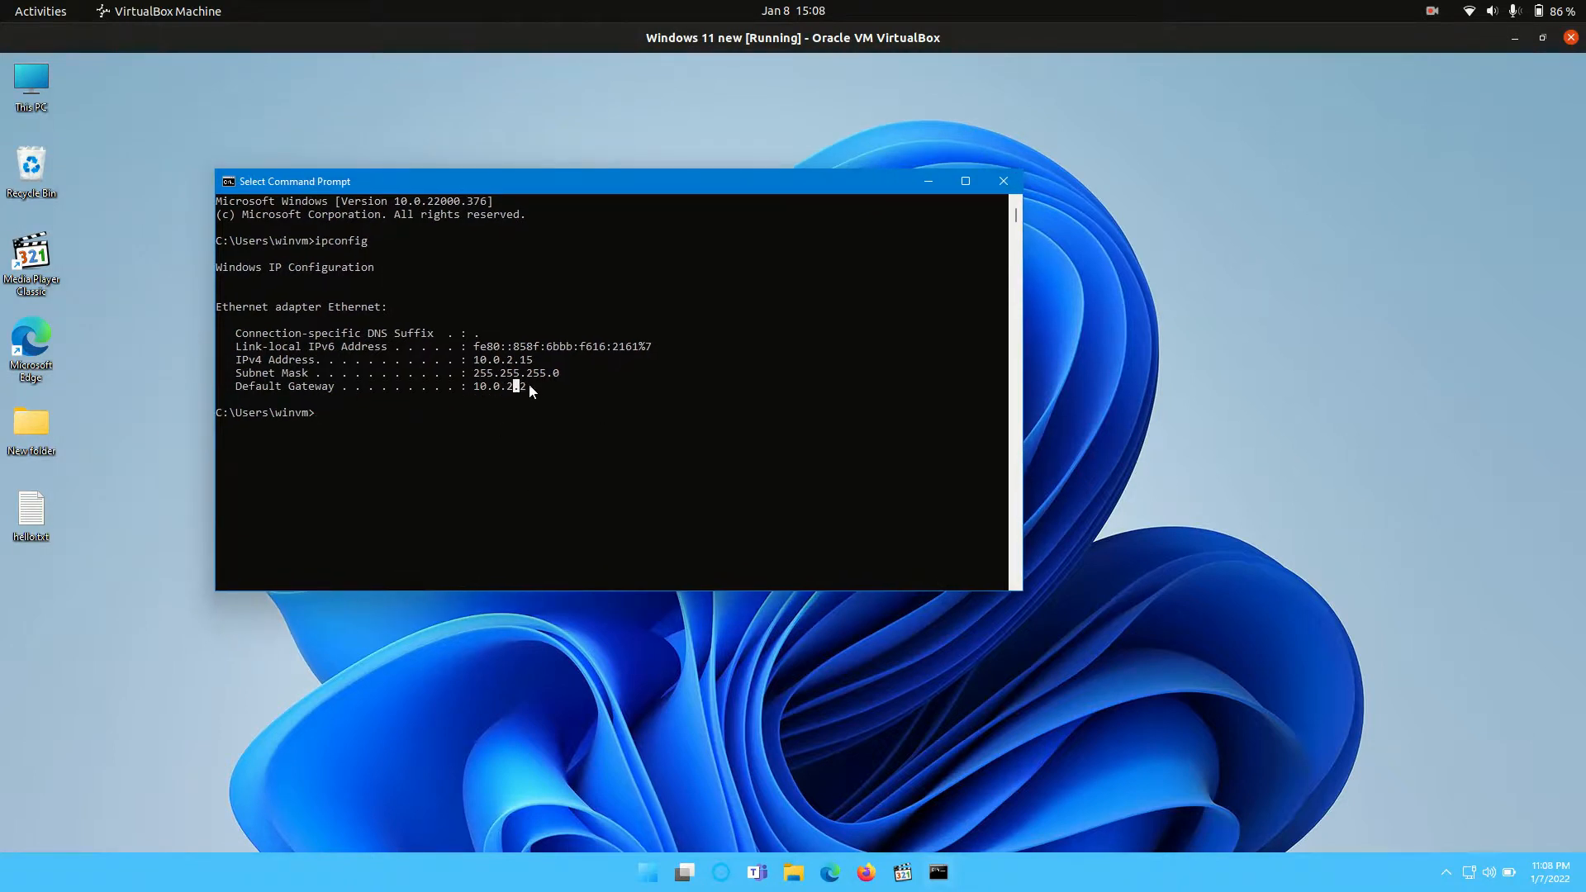
Drag across the ipconfig output to mark the gateway 10.0.2.2 text.
drag(294, 181, 352, 185)
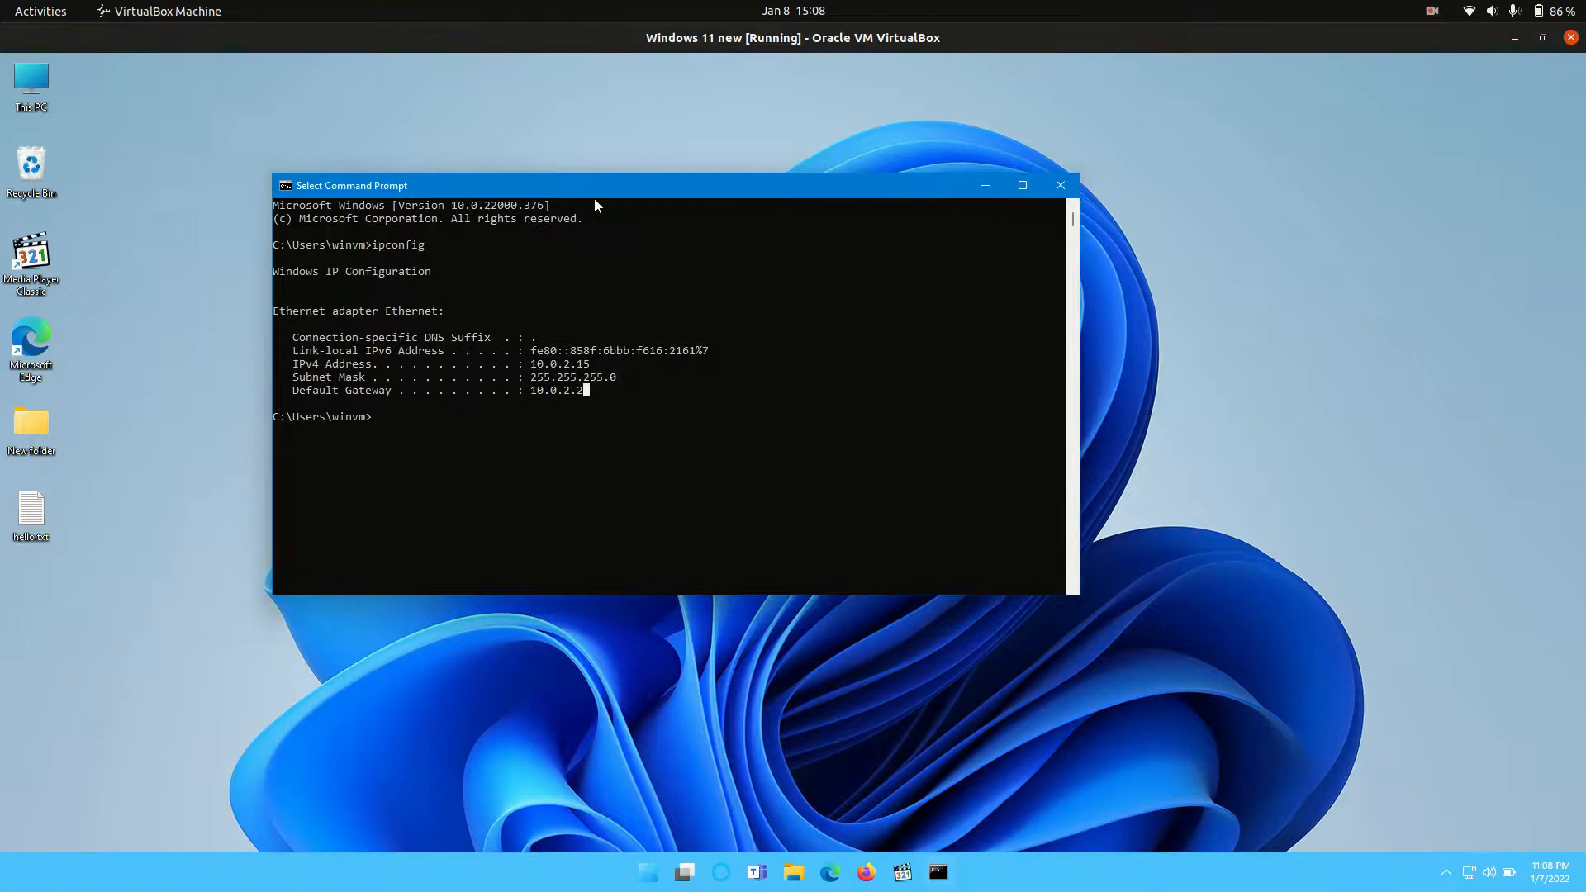
drag(352, 186, 446, 213)
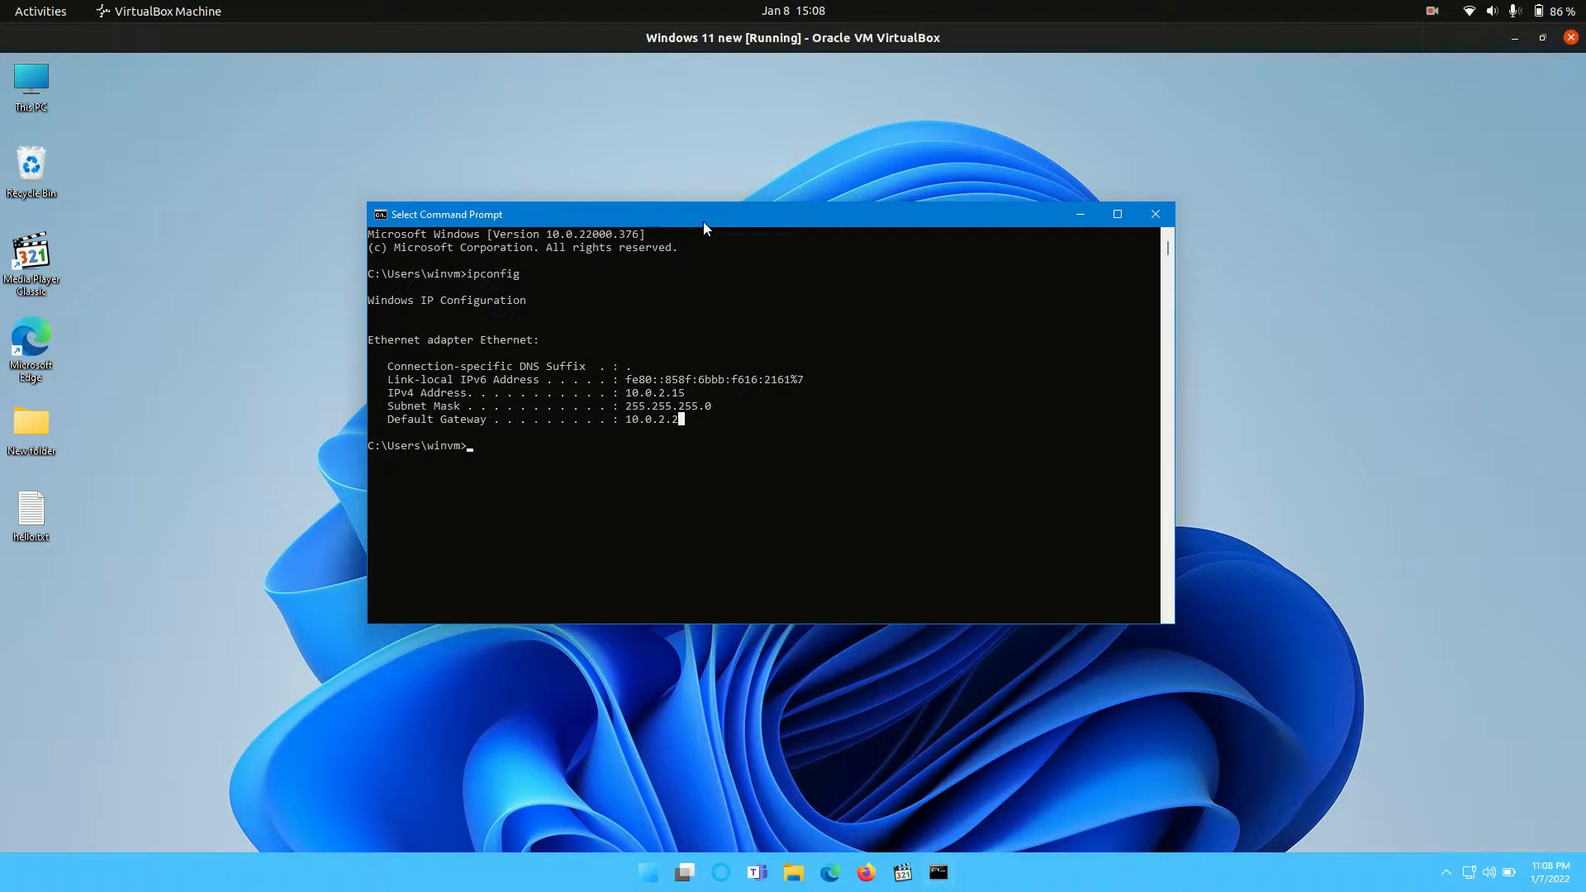
mouse_move(862, 873)
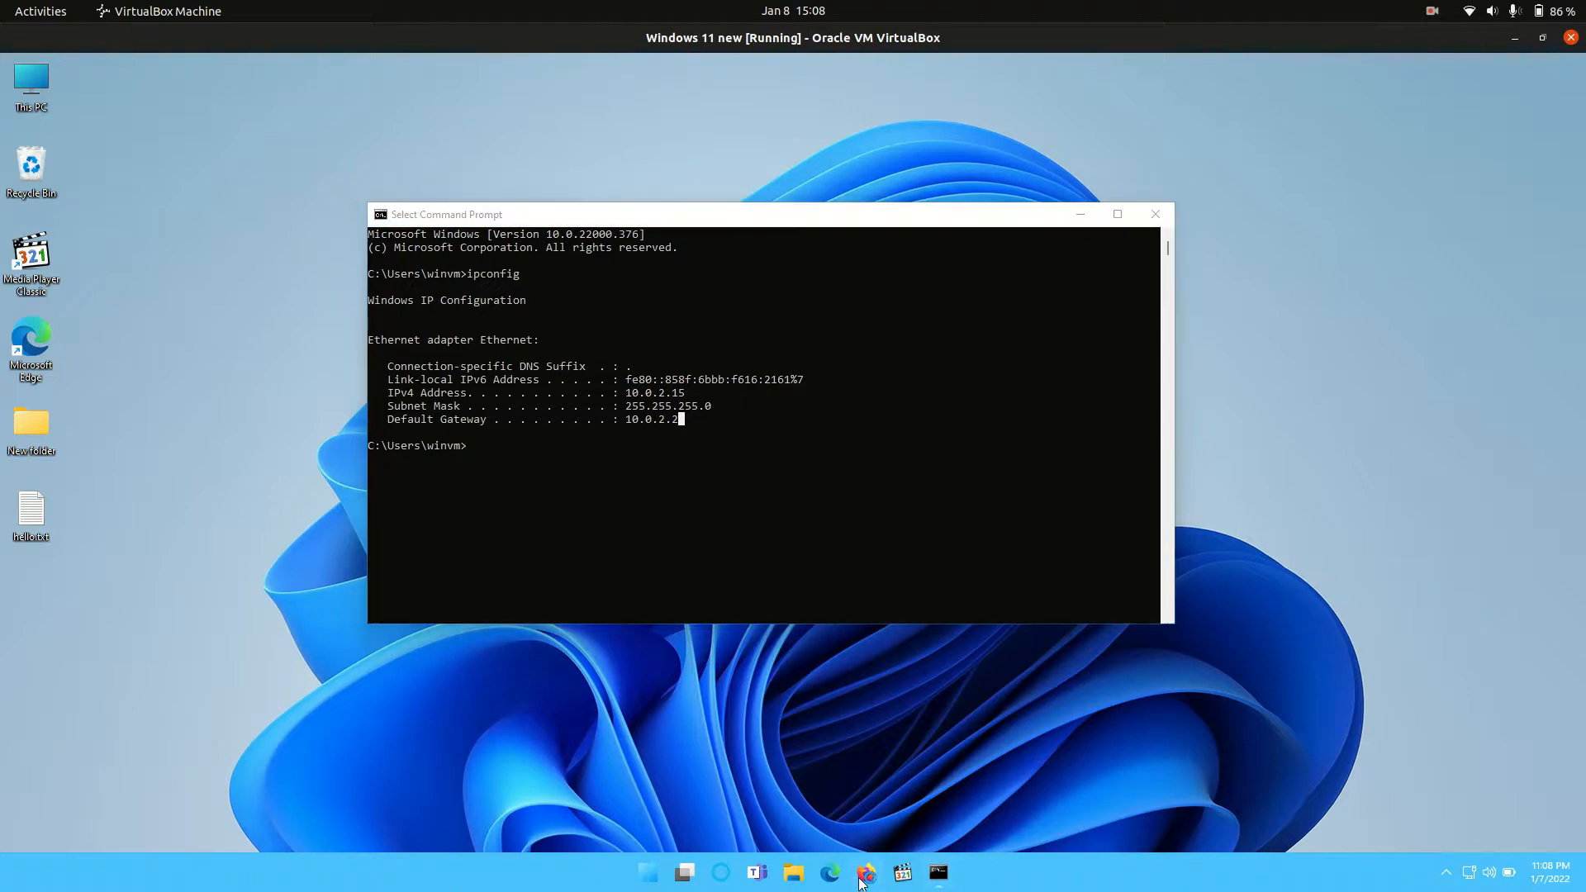
Launch Firefox from the taskbar icon into a blank new tab.
click(865, 872)
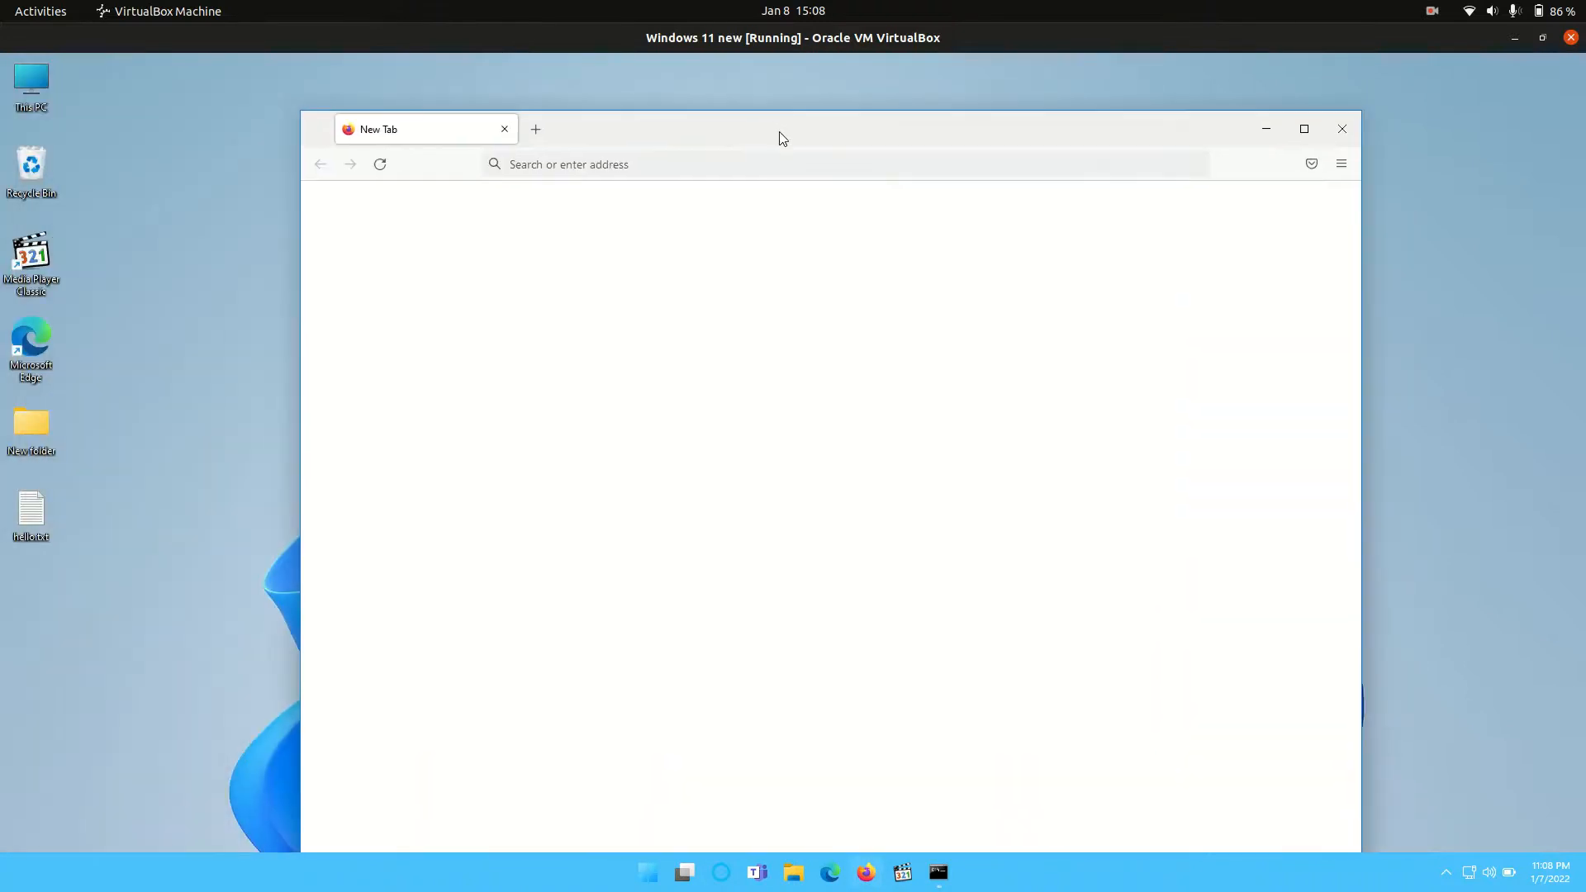